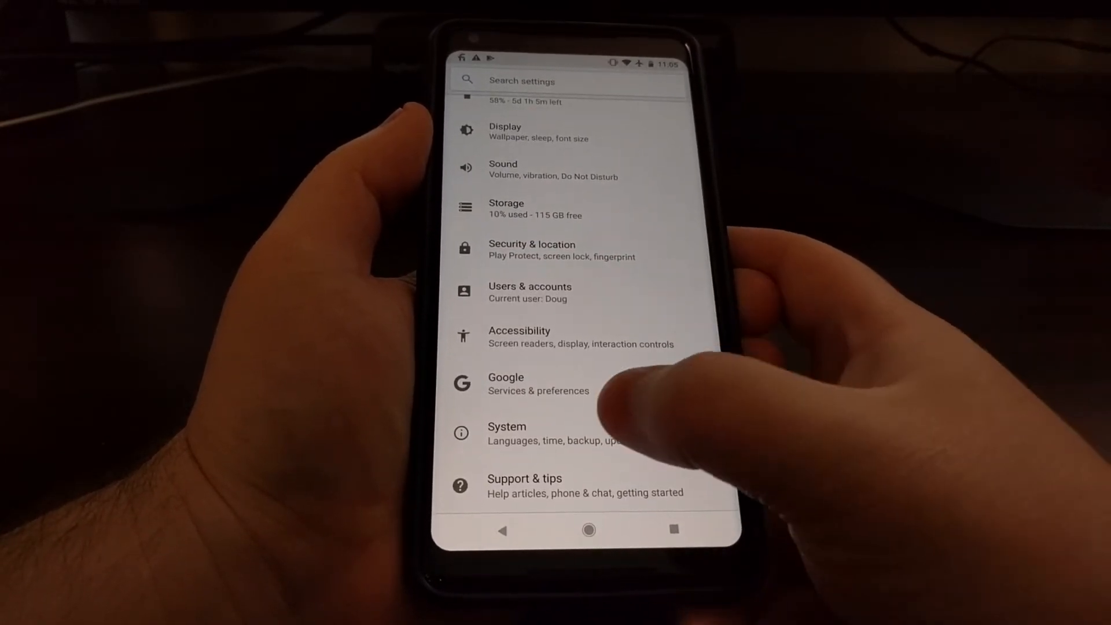
# - Preview the factory reset erase confirmation in Reset options, then back out without erasing
pyautogui.click(507, 432)
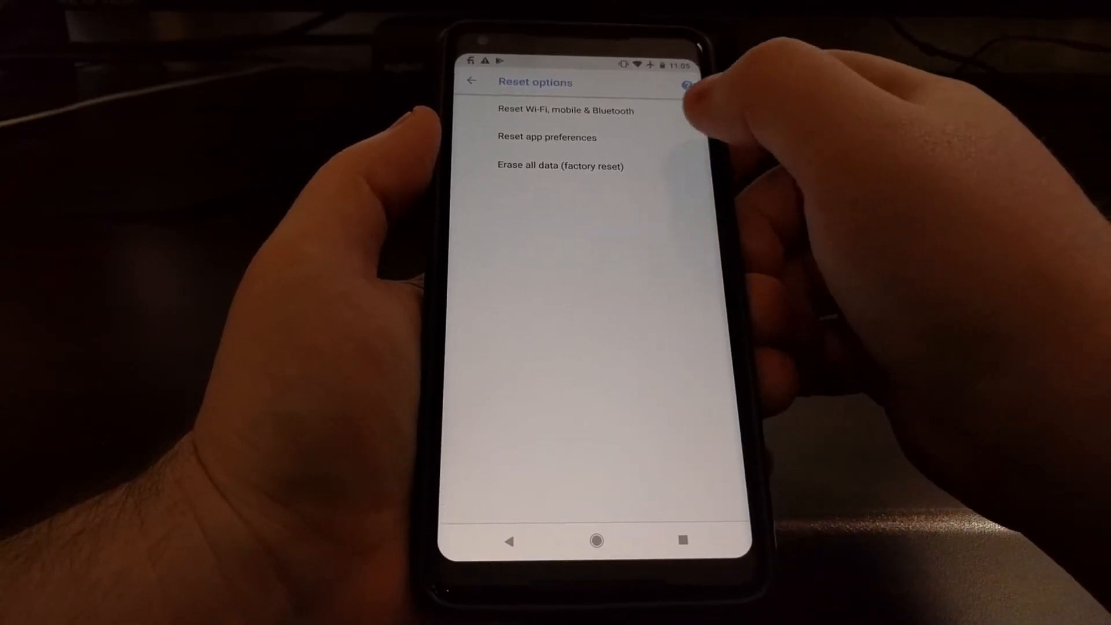
pyautogui.click(560, 165)
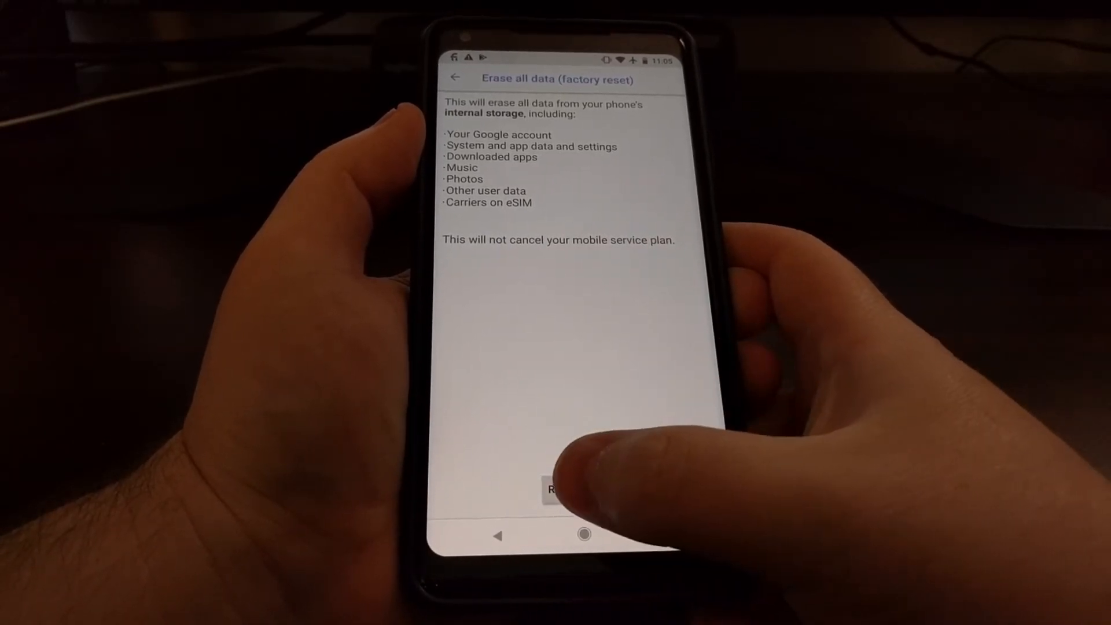
pyautogui.click(553, 489)
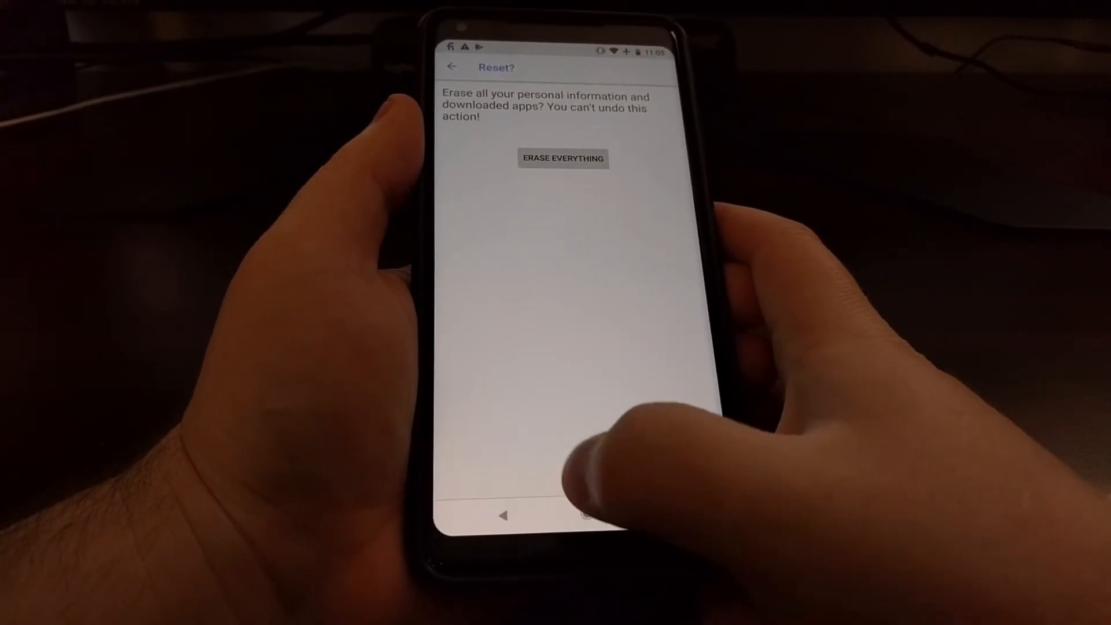
pyautogui.click(563, 158)
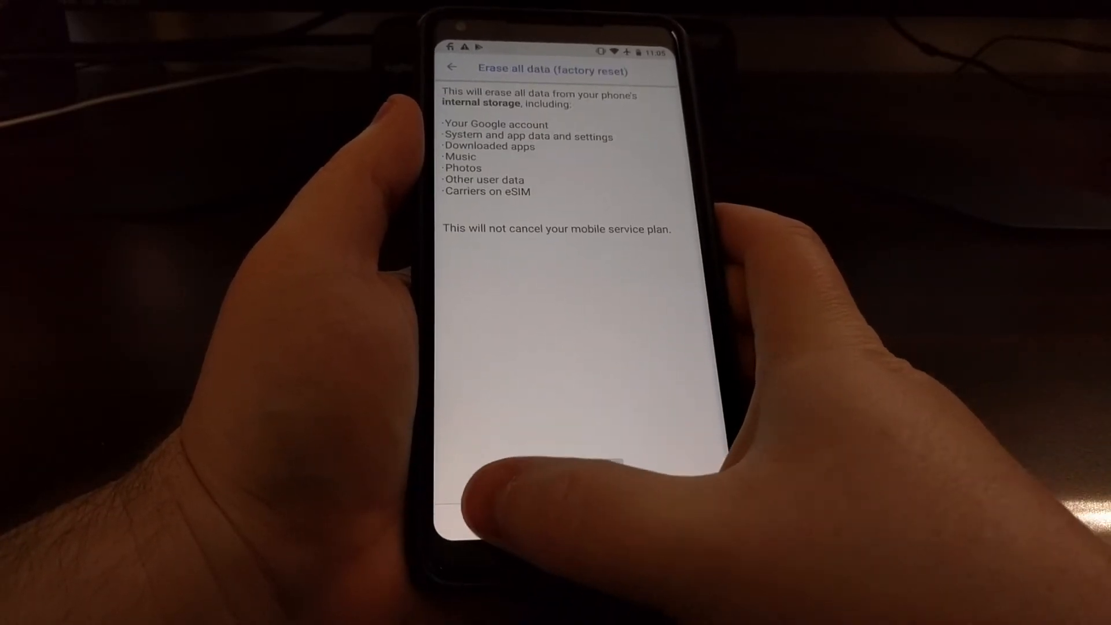
# - Return to the main Settings list, check Users & accounts, then go to the home screen
pyautogui.click(451, 67)
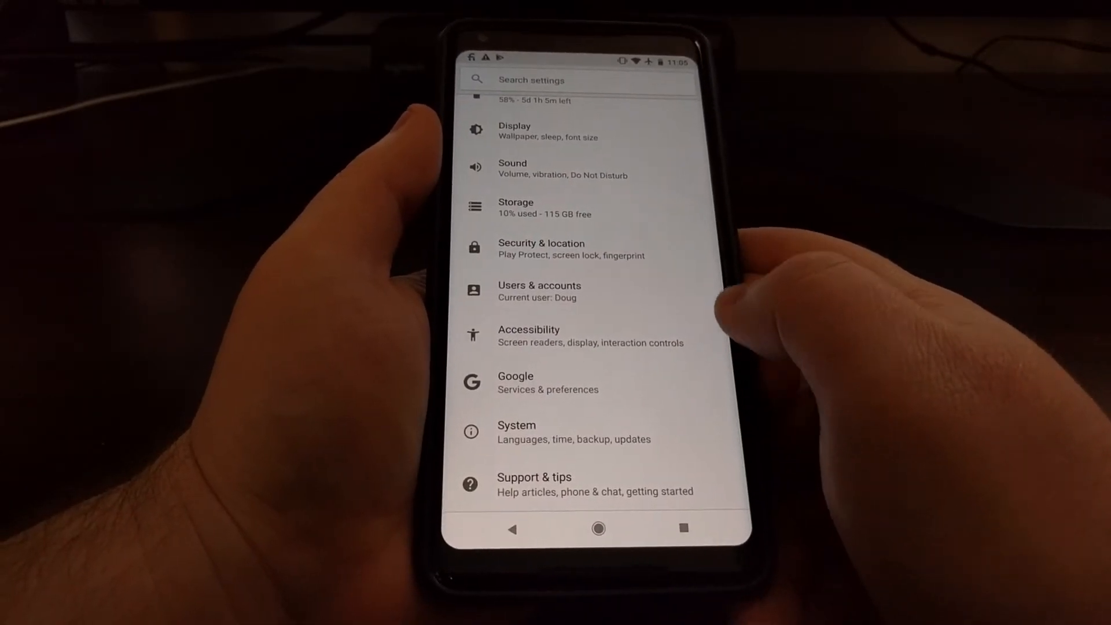
pyautogui.click(539, 291)
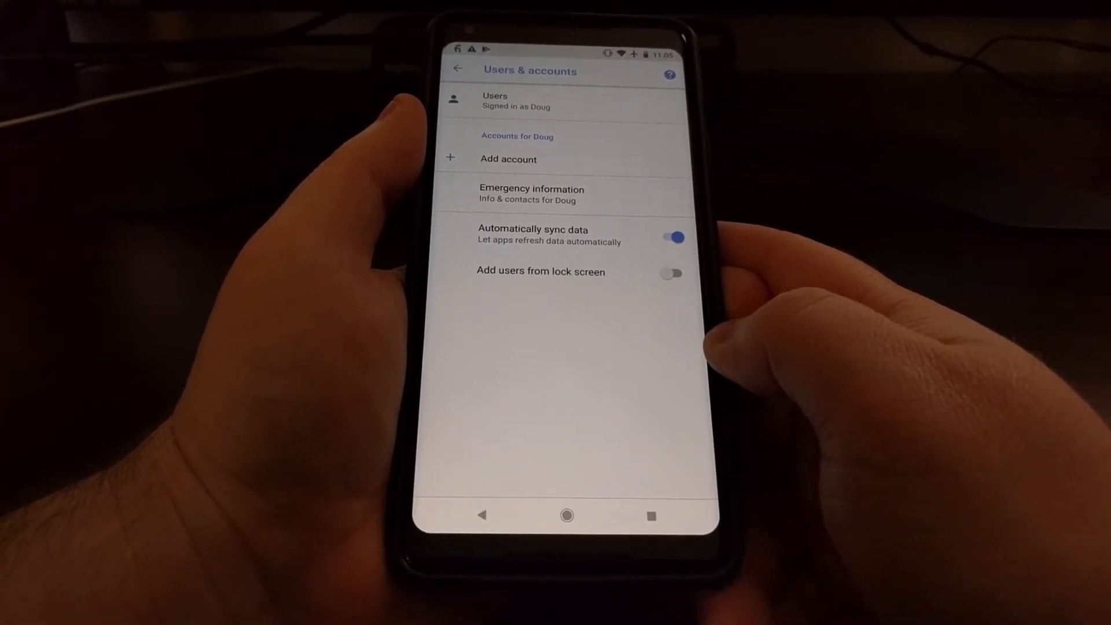
pyautogui.click(670, 237)
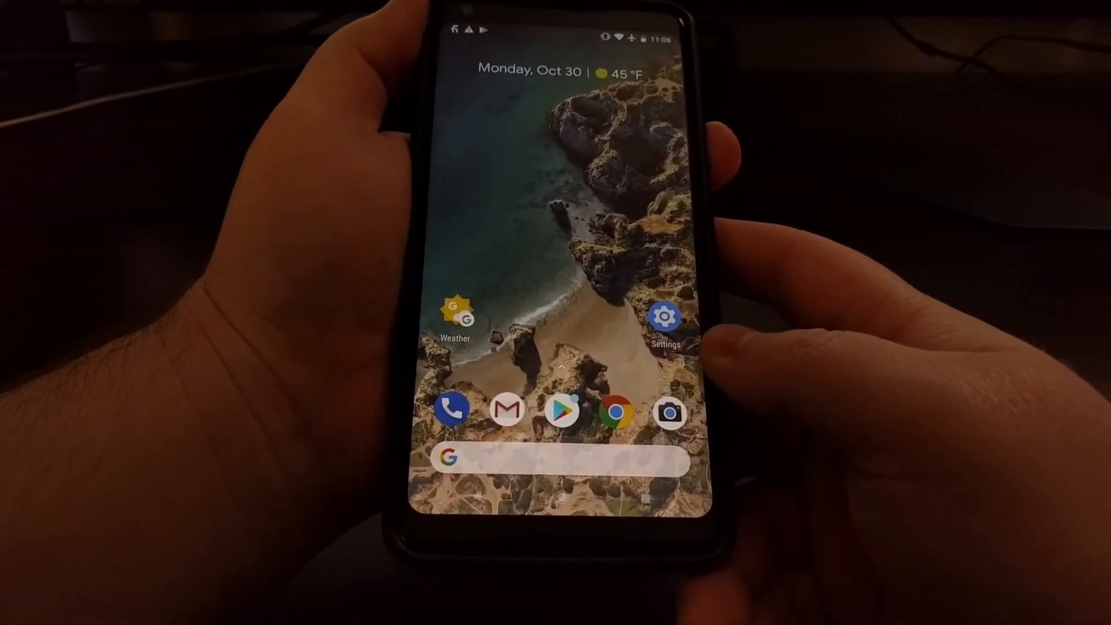
# - Power the phone off from the power button menu to reach recovery mode
pyautogui.press('power')
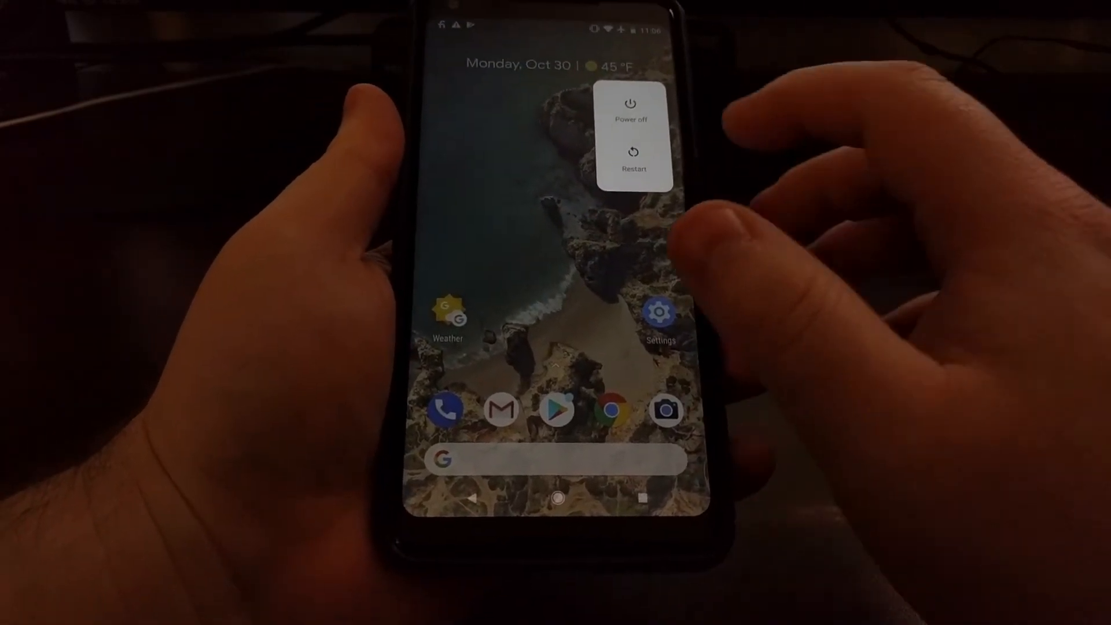
pyautogui.click(632, 107)
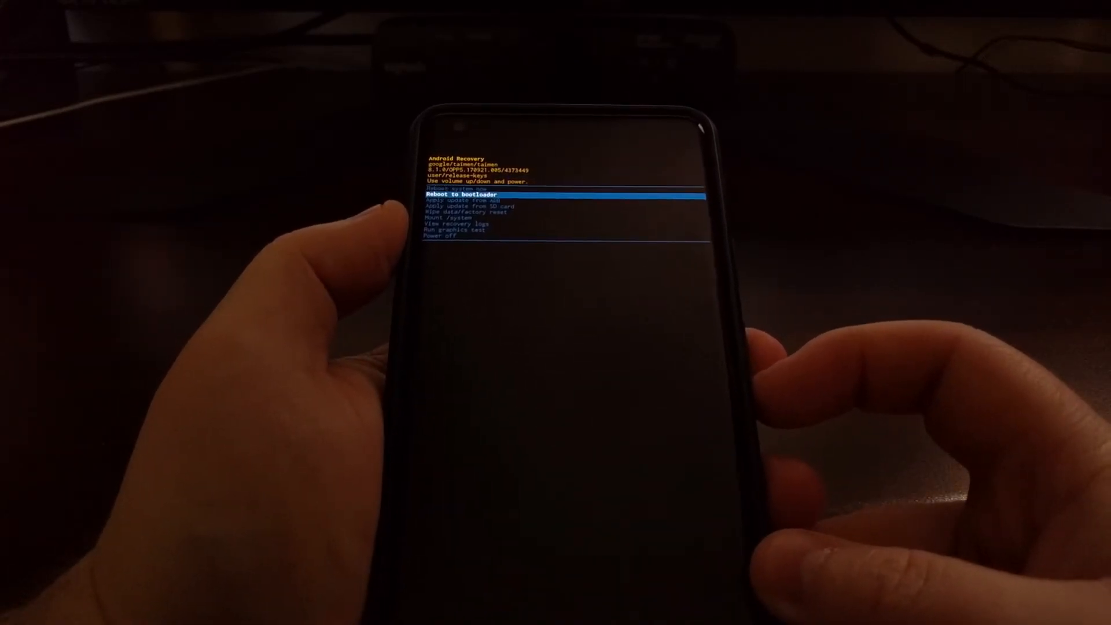
# - Select Wipe data/factory reset in Recovery and confirm Yes to erase all data
pyautogui.press('volumedown')
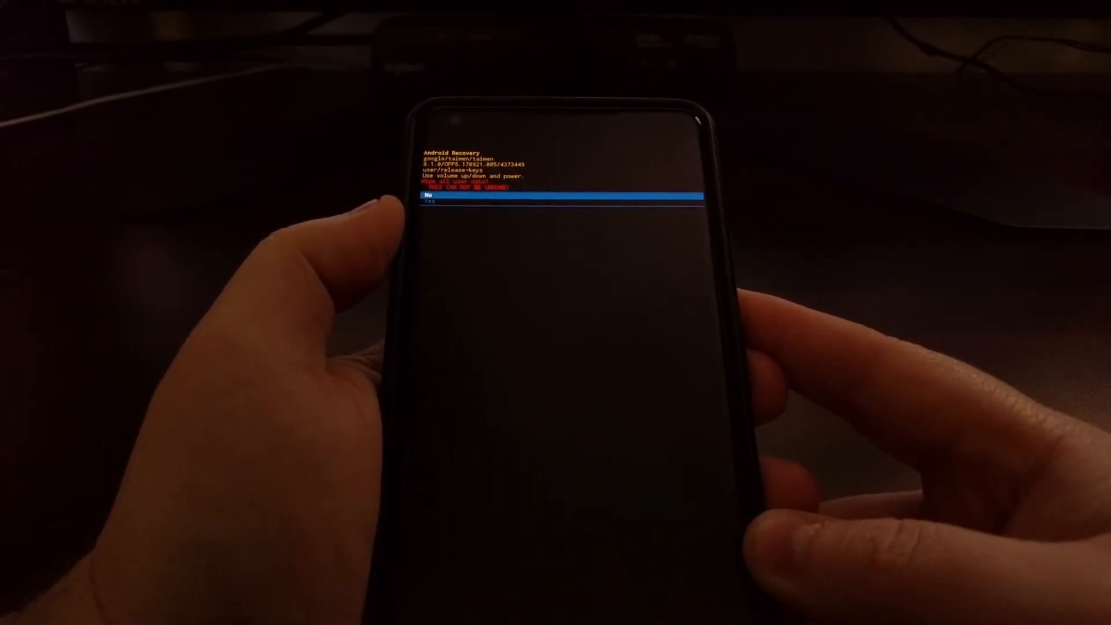
pyautogui.press('volumedown')
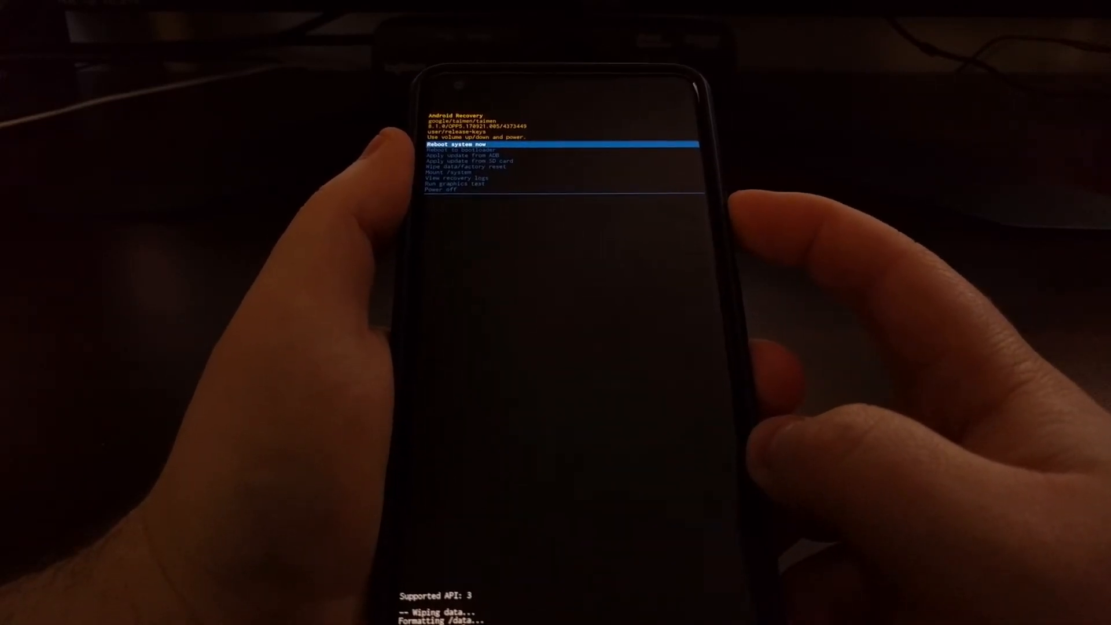
# - Reboot the system after the wipe and dismiss the Android Beta Program notice
pyautogui.click(559, 144)
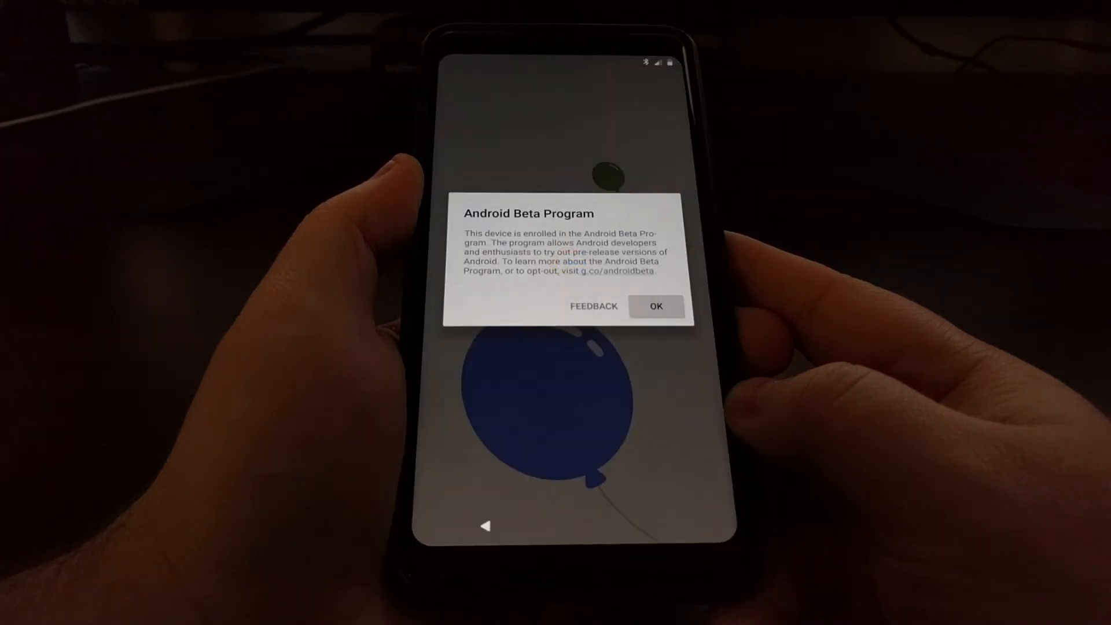
pyautogui.click(656, 306)
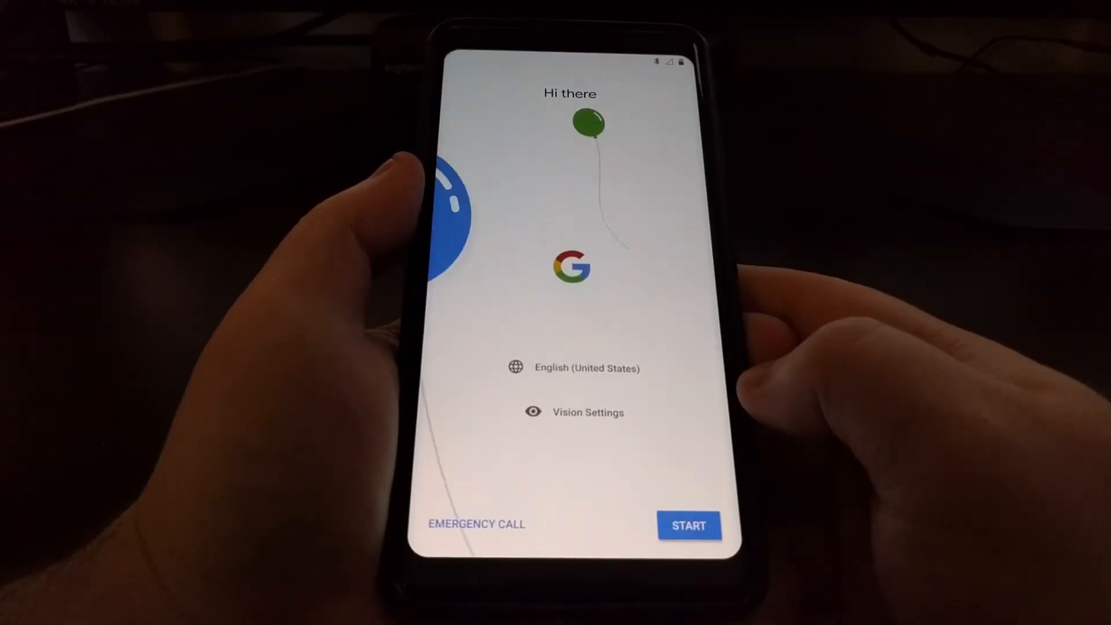